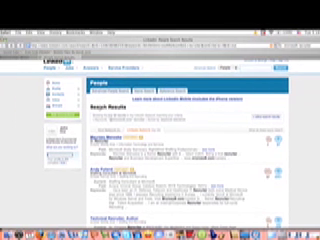
pyautogui.scroll(-3)
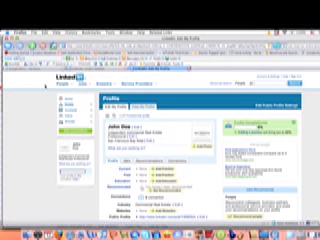
pyautogui.scroll(-3)
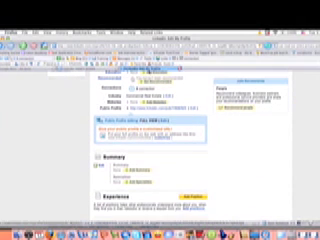
pyautogui.scroll(-3)
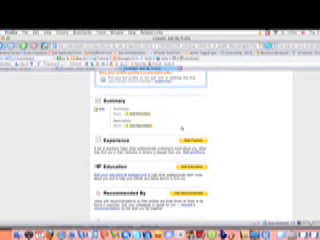
pyautogui.scroll(-3)
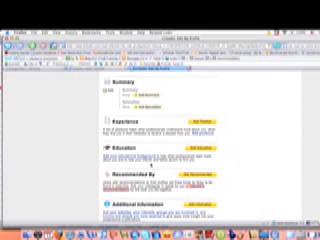
pyautogui.scroll(-3)
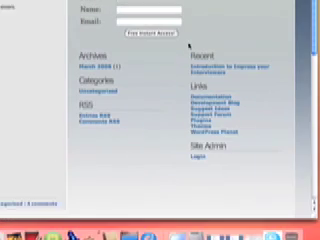
pyautogui.scroll(3)
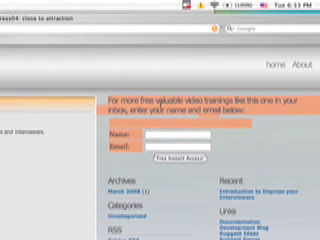
pyautogui.scroll(-3)
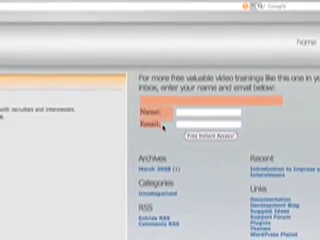